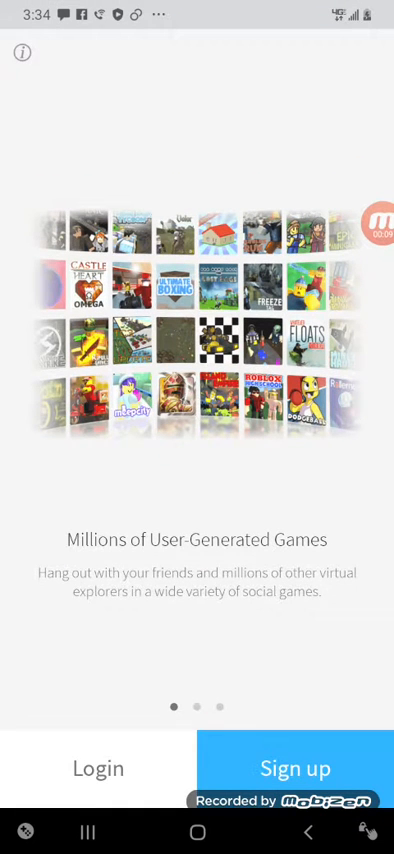
Log into Roblox with the account's username and password, declining Smart Lock password saving
left_click(97, 768)
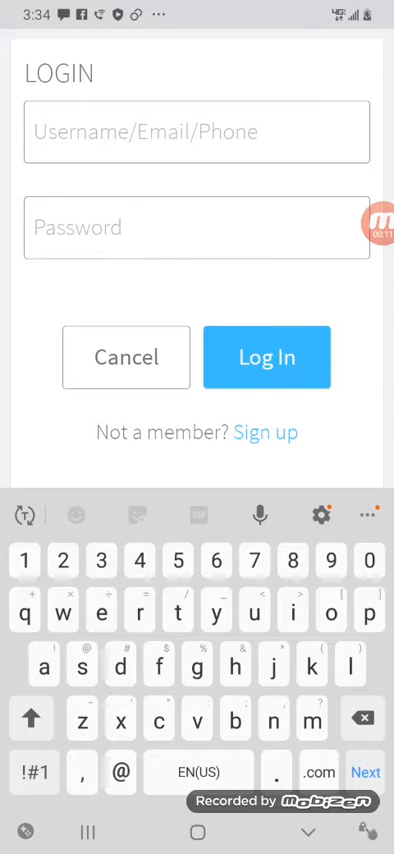
type("trni")
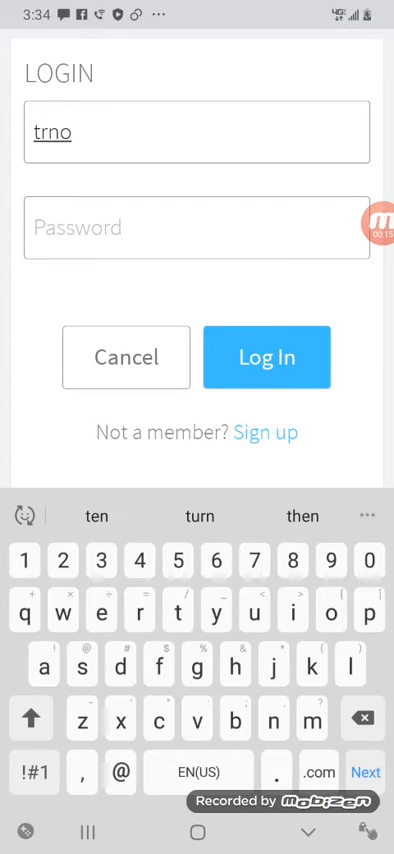
type("603")
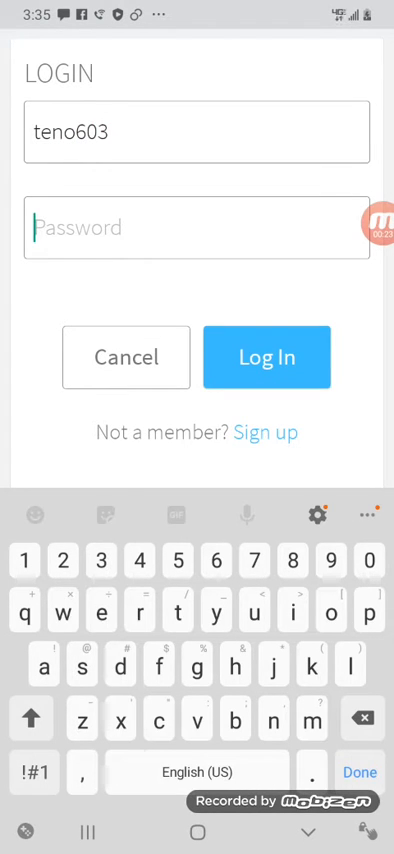
type("t")
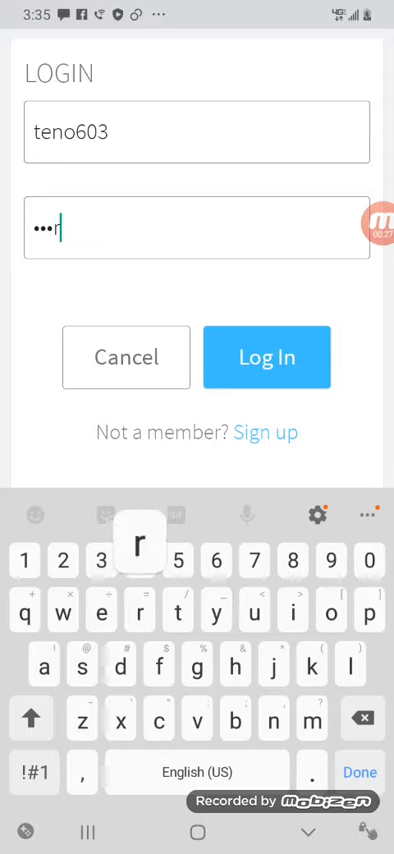
left_click(266, 357)
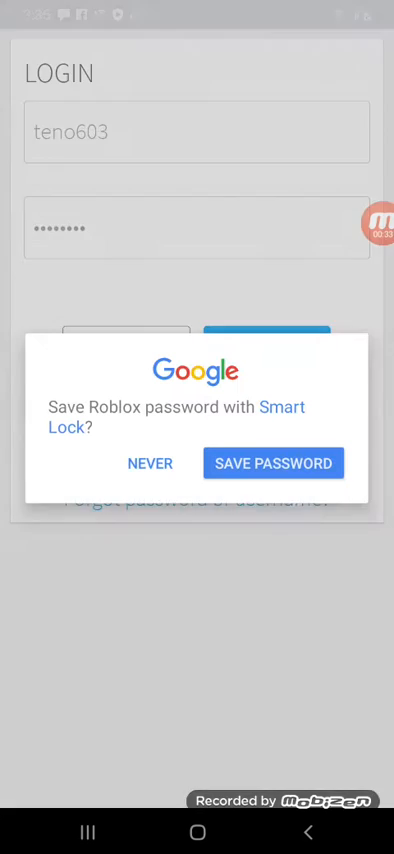
left_click(272, 463)
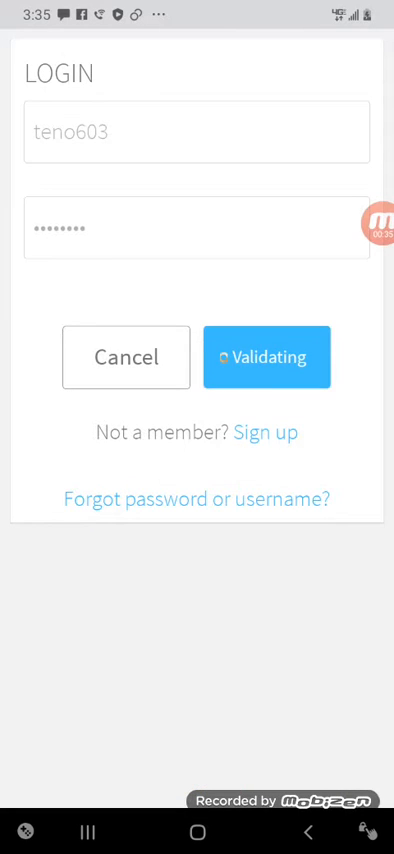
Finish Roblox login, browse the Continue Playing row, and open the Games catalogue
left_click(272, 357)
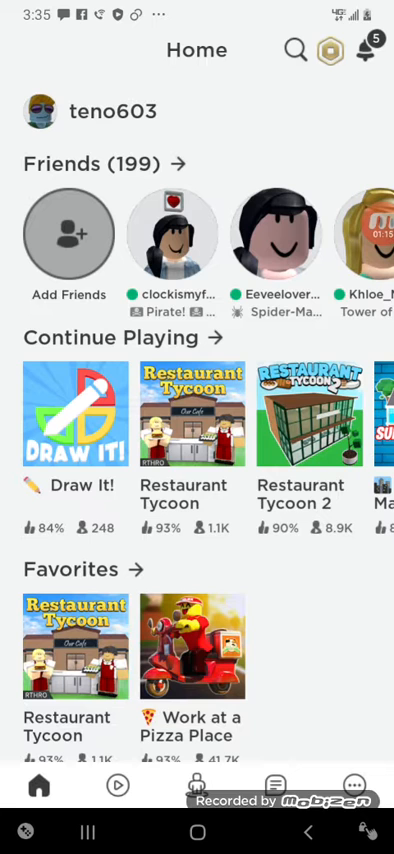
scroll("left", 3)
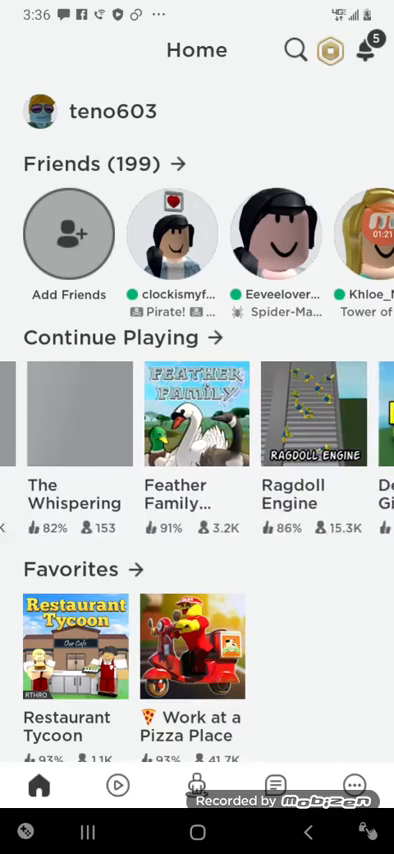
left_click(197, 785)
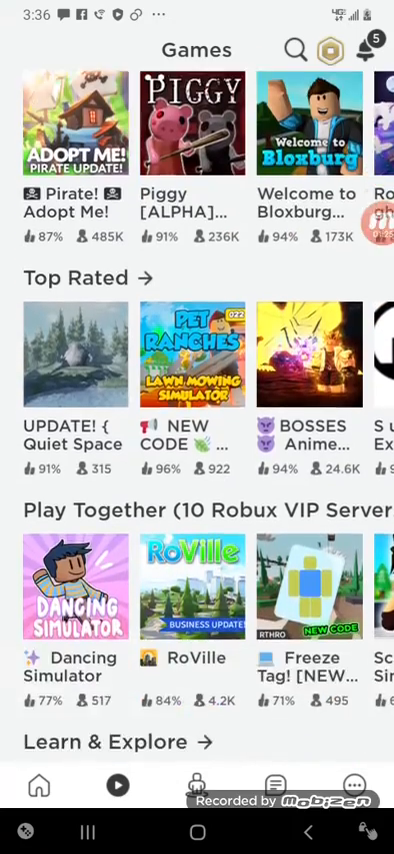
Open the Piggy [ALPHA] MEMORY! game page and press Play
left_click(195, 130)
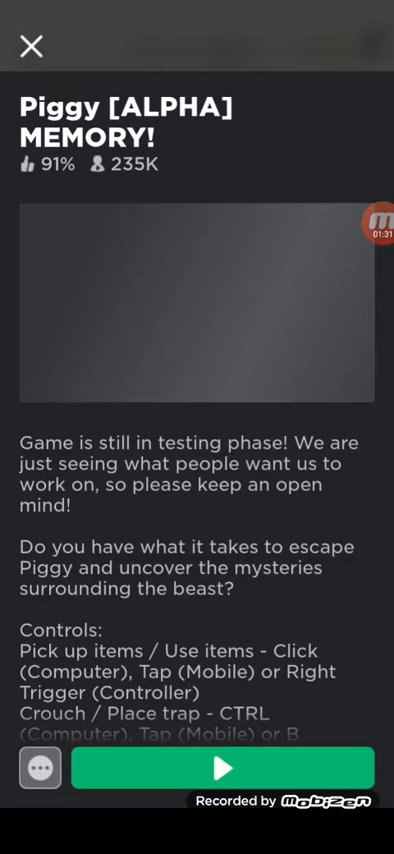
left_click(31, 47)
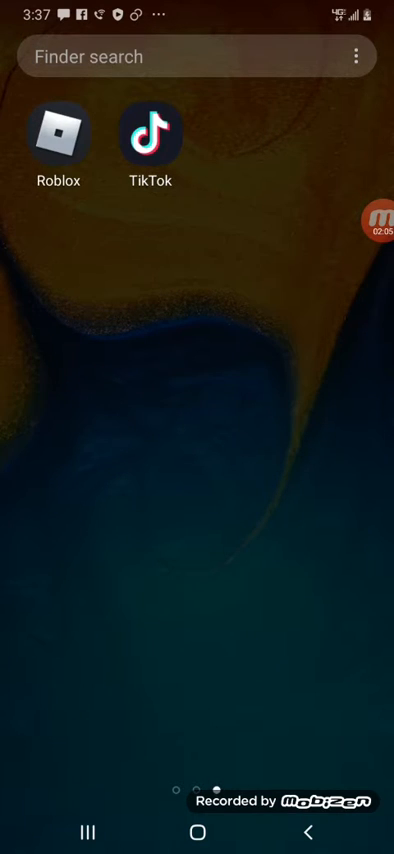
Launch TikTok, pick Animals, Art, Gaming and Outdoors interests, and start watching
left_click(149, 137)
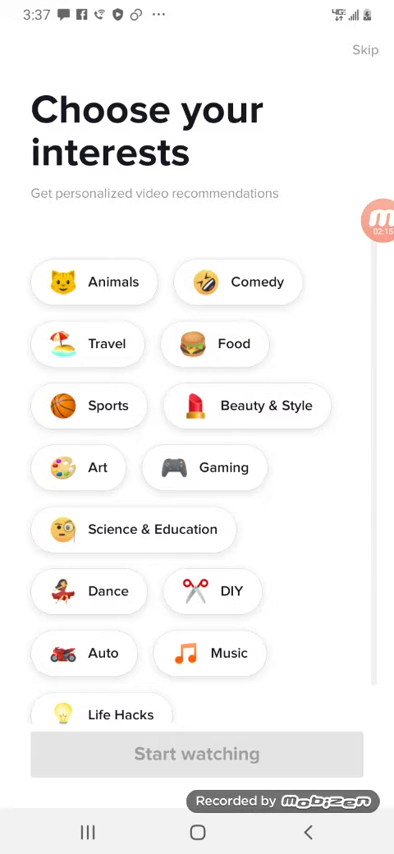
left_click(94, 281)
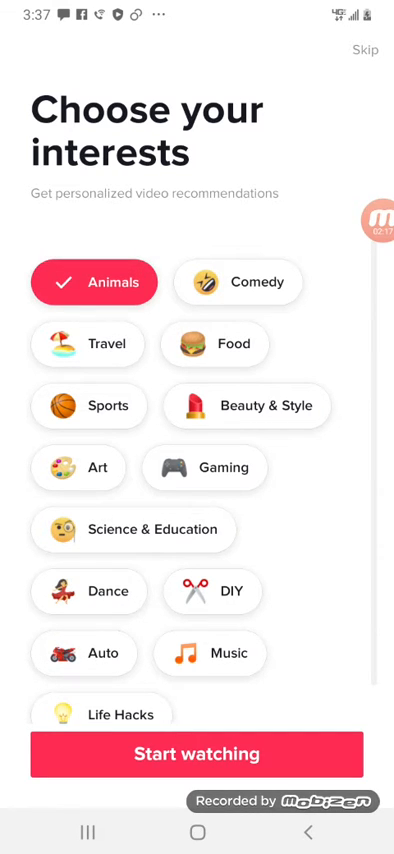
left_click(215, 344)
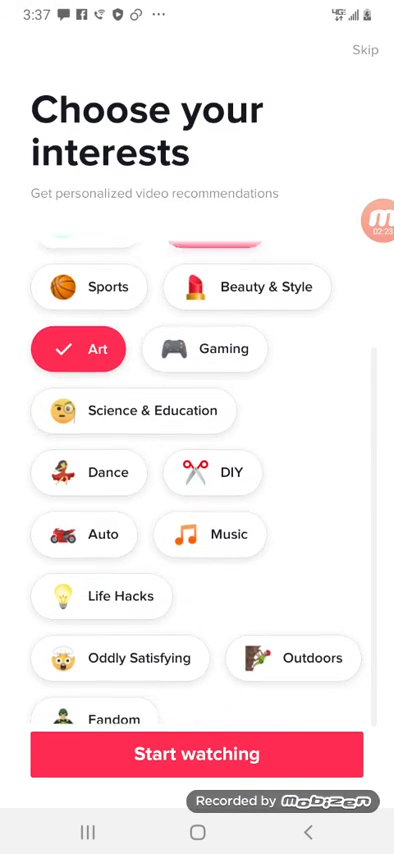
left_click(205, 349)
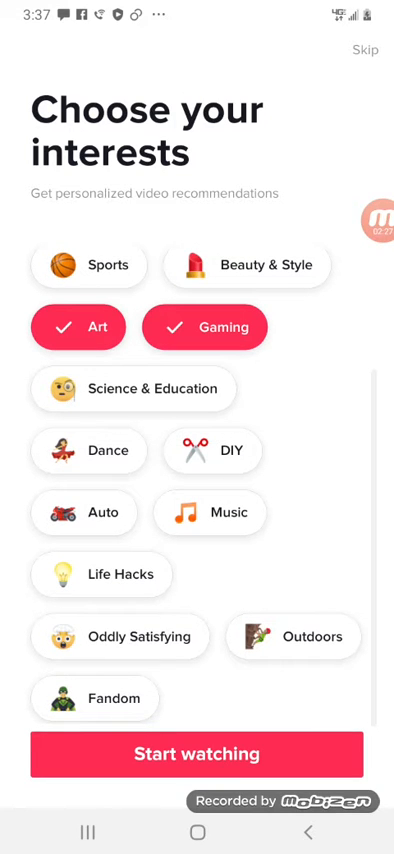
left_click(293, 636)
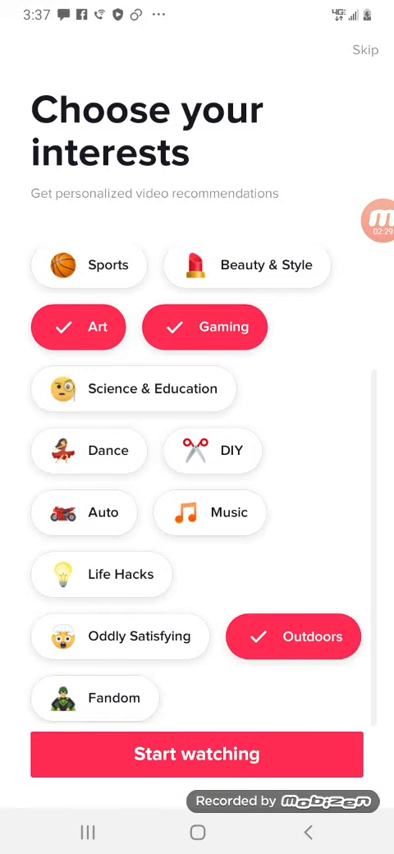
left_click(196, 754)
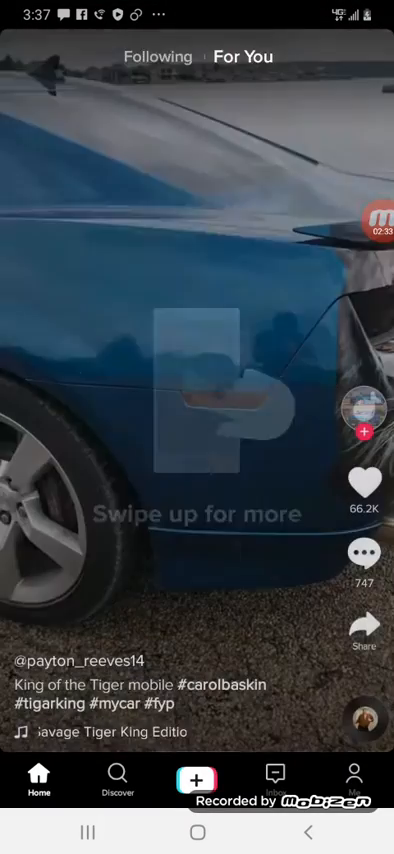
Sign into the 'Aicon family' TikTok account via Google and view its profile
left_click(354, 772)
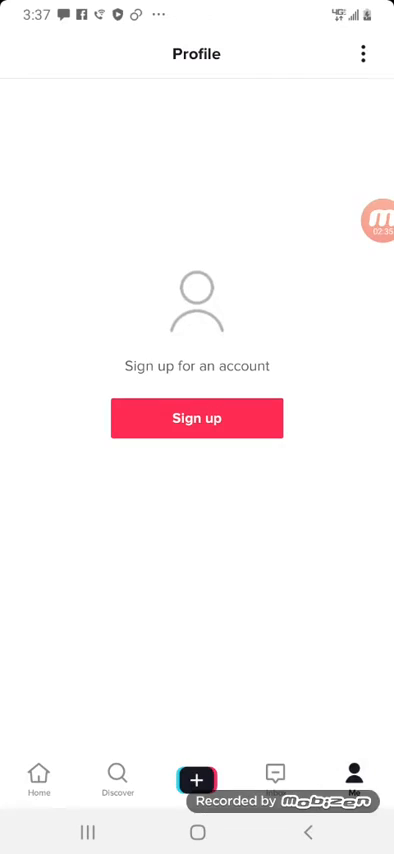
left_click(196, 418)
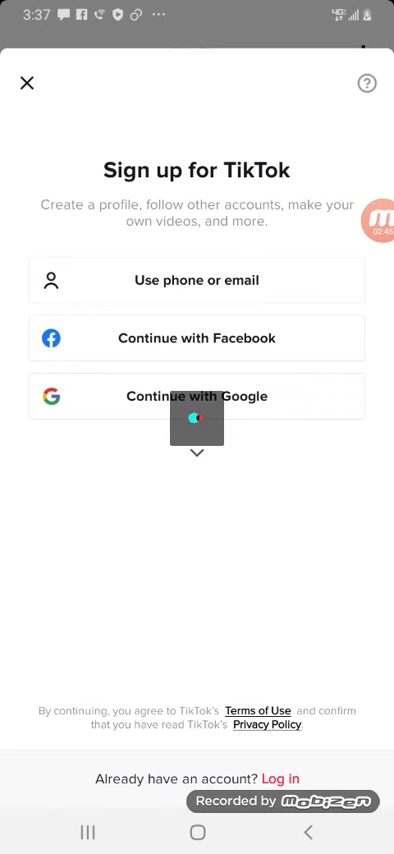
left_click(25, 82)
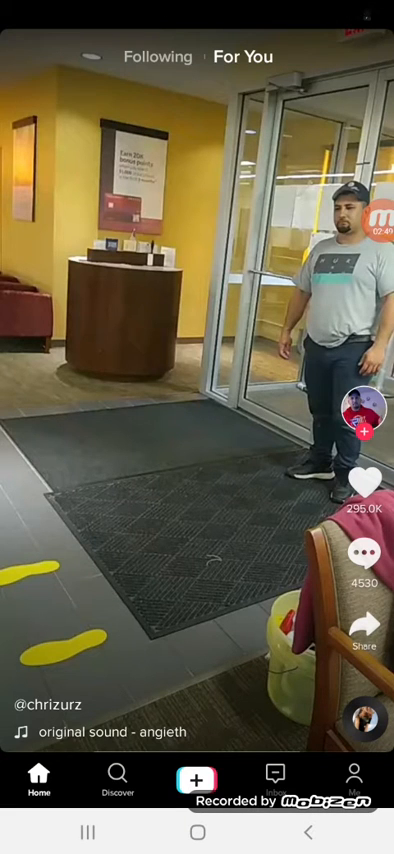
left_click(354, 773)
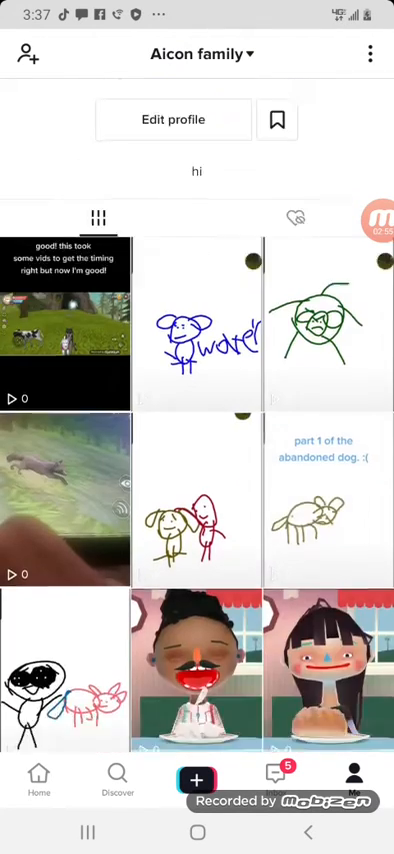
Scroll down through the TikTok profile's video grid
scroll("down", 3)
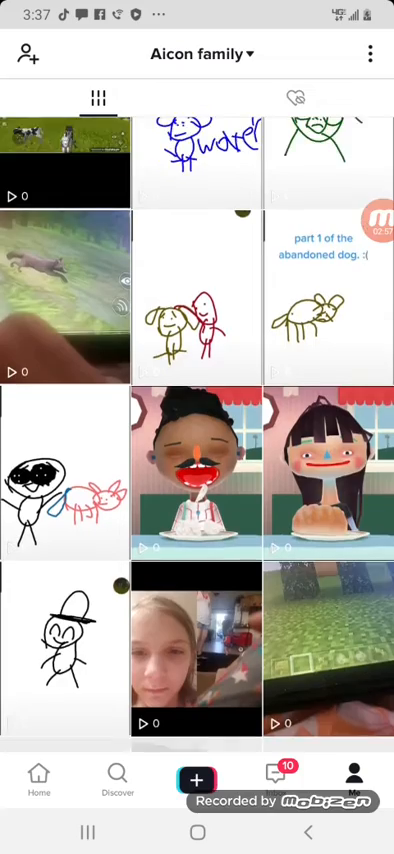
scroll("down", 3)
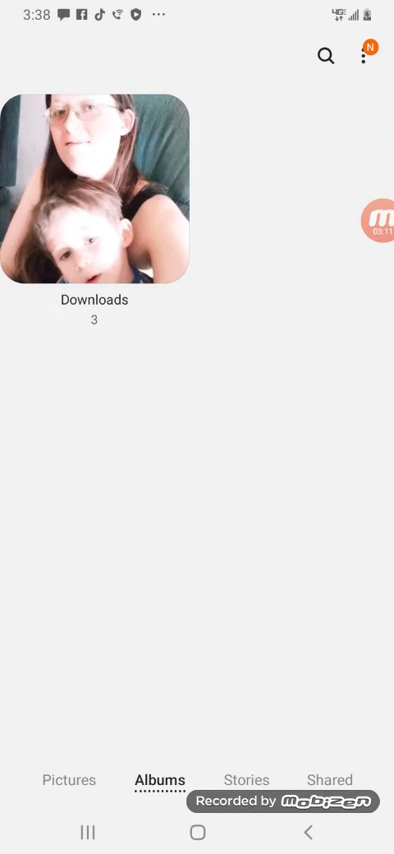
Go to the home screen and open the app drawer's second page
left_click(68, 780)
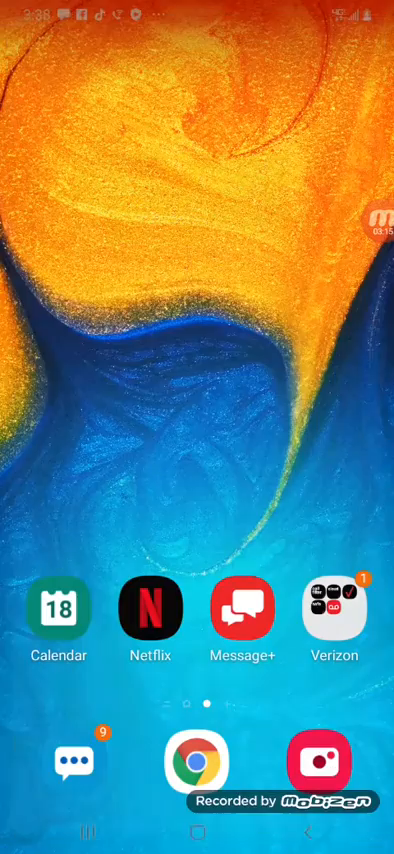
scroll("up", 3)
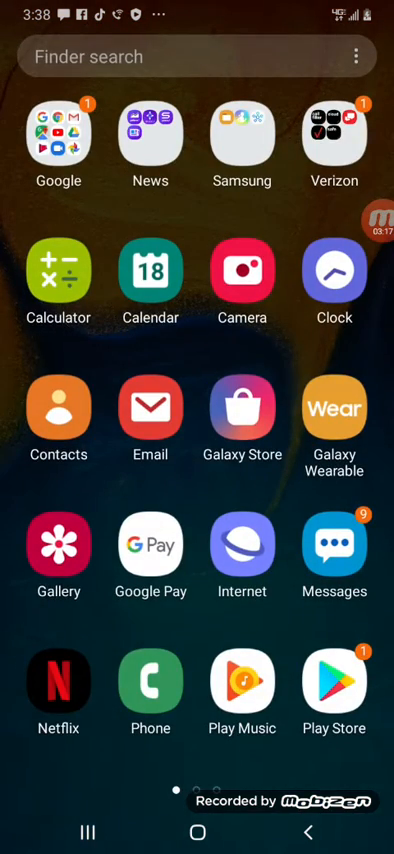
scroll("left", 3)
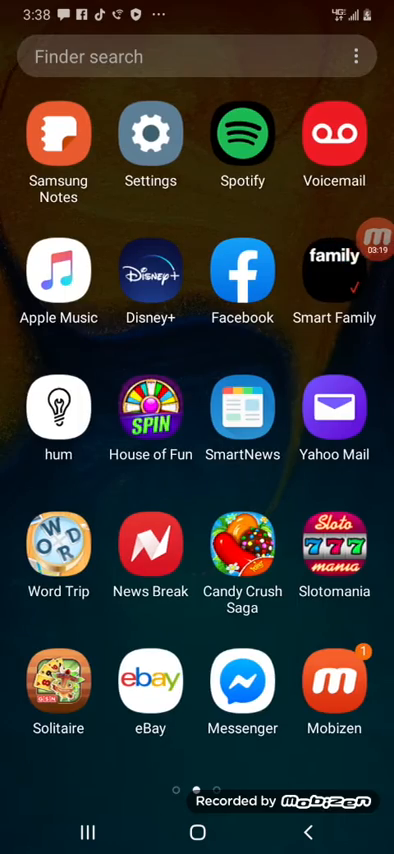